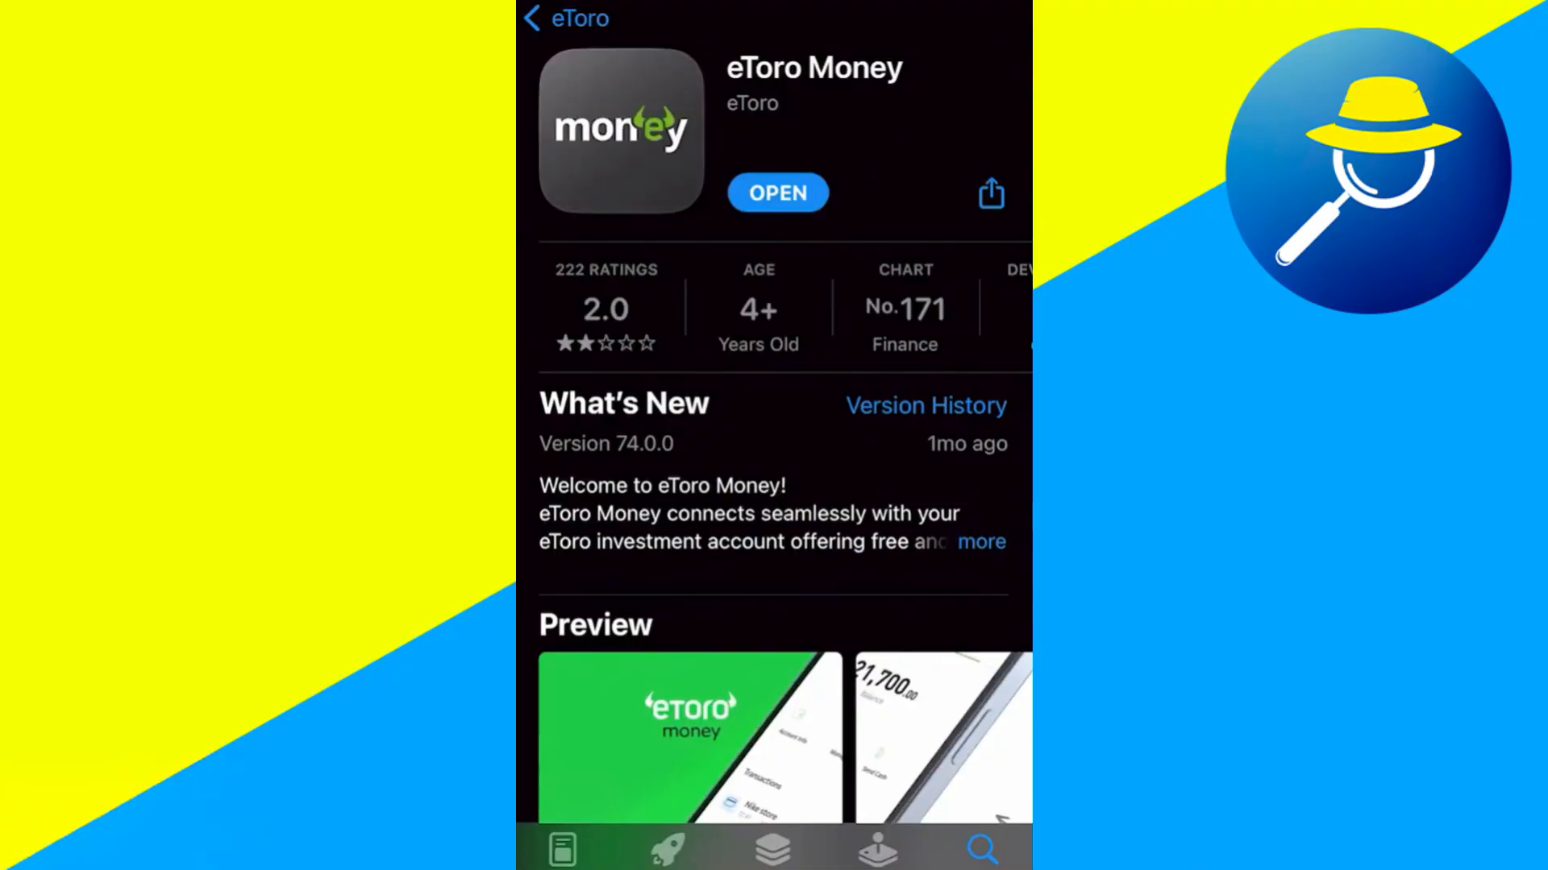
Step: Launch eToro Money from its App Store page to reach the £0 home screen
click(777, 191)
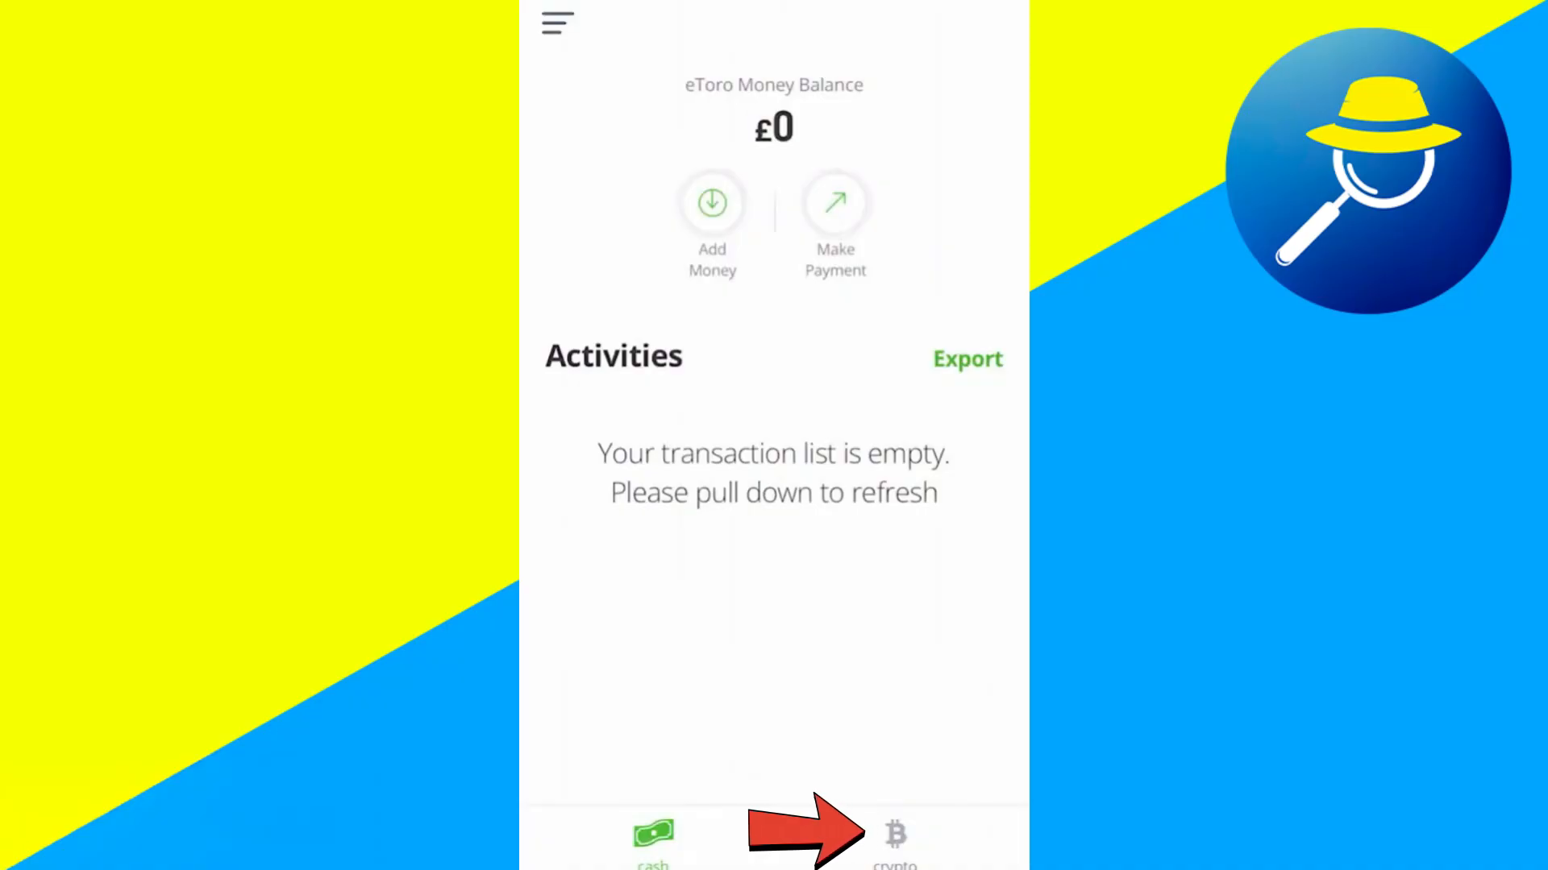
Step: View the Bitcoin balance of 0.000255 BTC with its confirmed receive
click(893, 838)
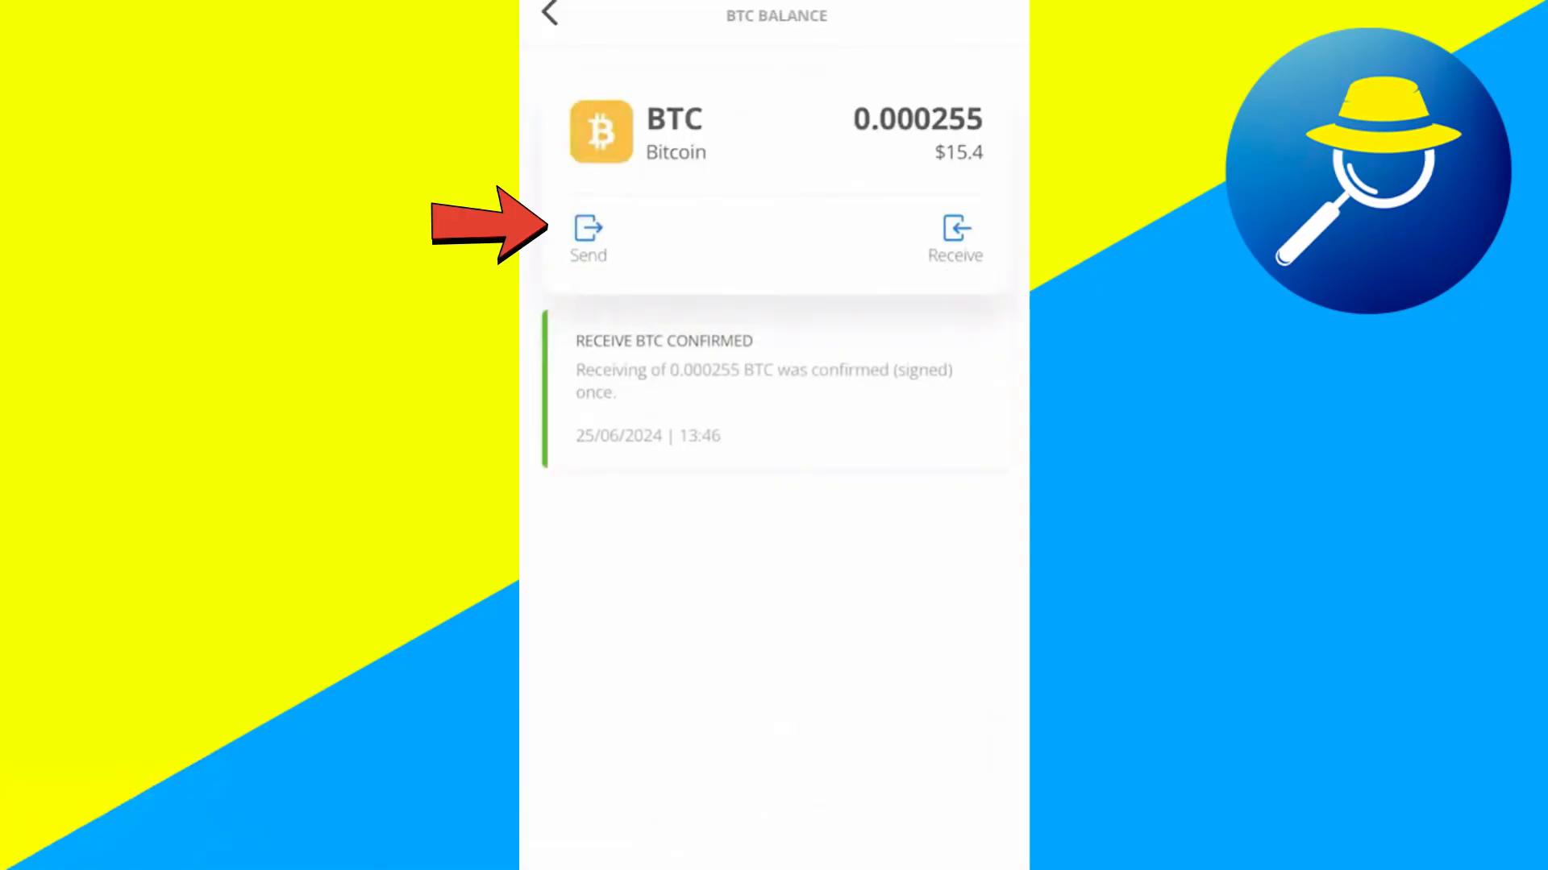
Step: Start a Send BTC transfer from the balance card
click(589, 237)
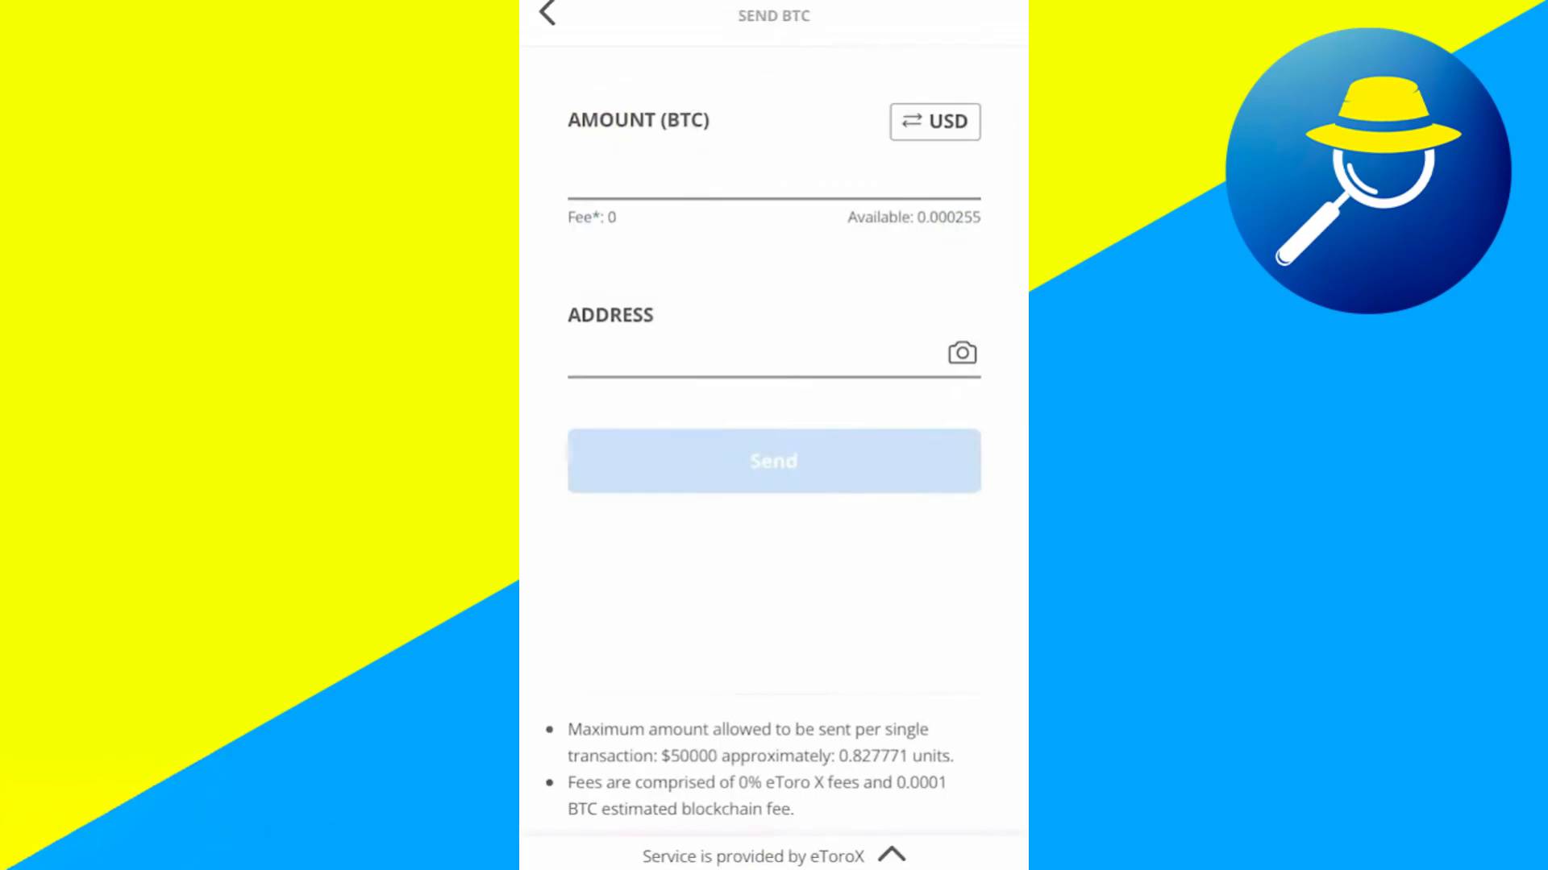
Step: Enter 0.000255 BTC as the send amount and move to the recipient address field
text(0.000255)
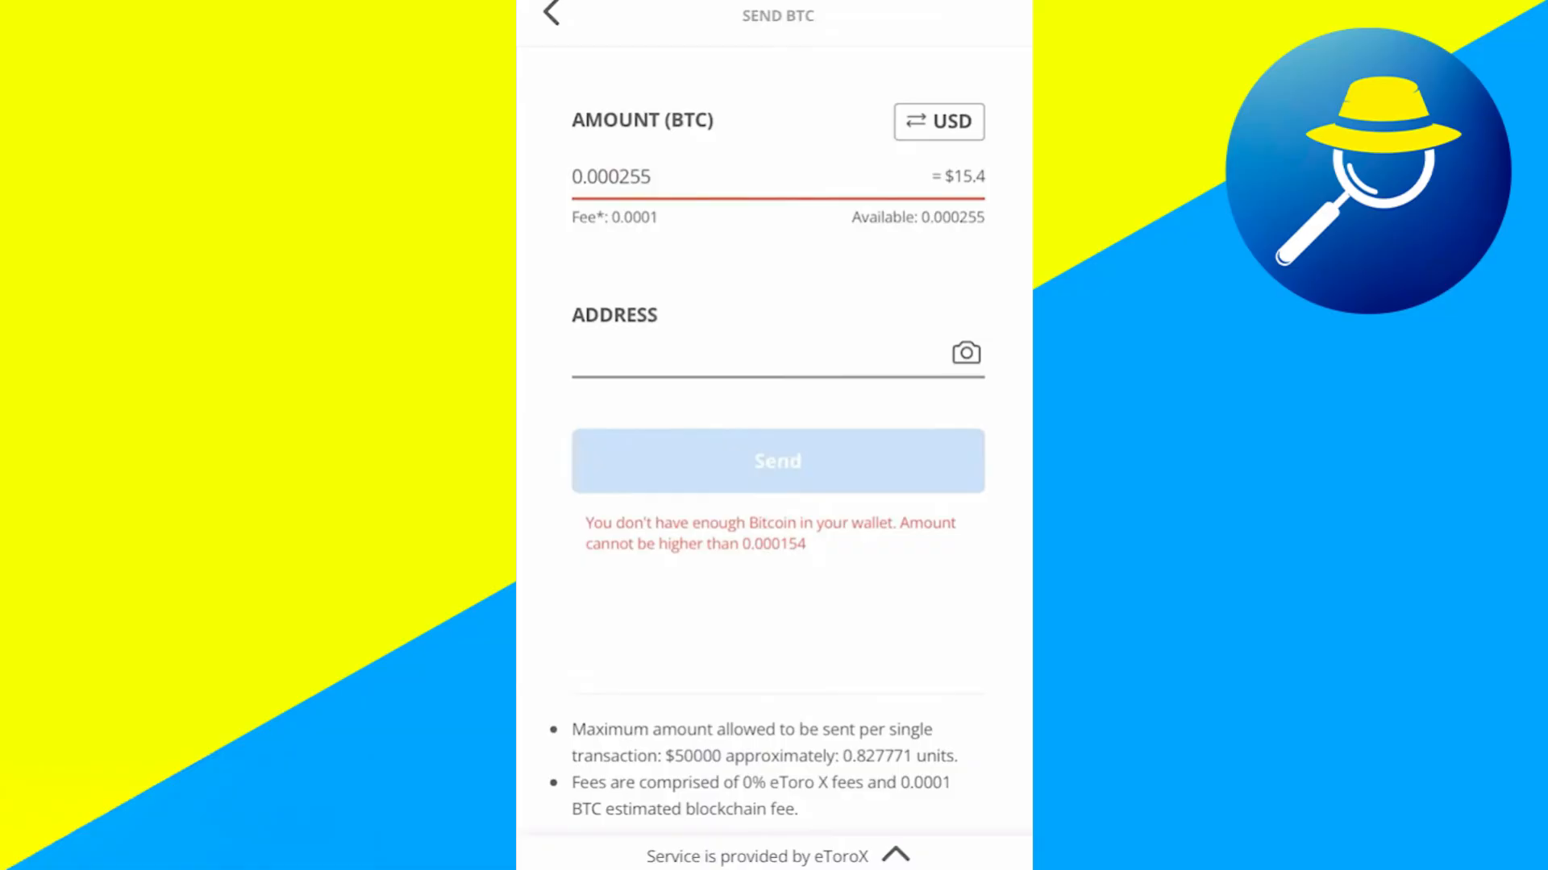
click(771, 358)
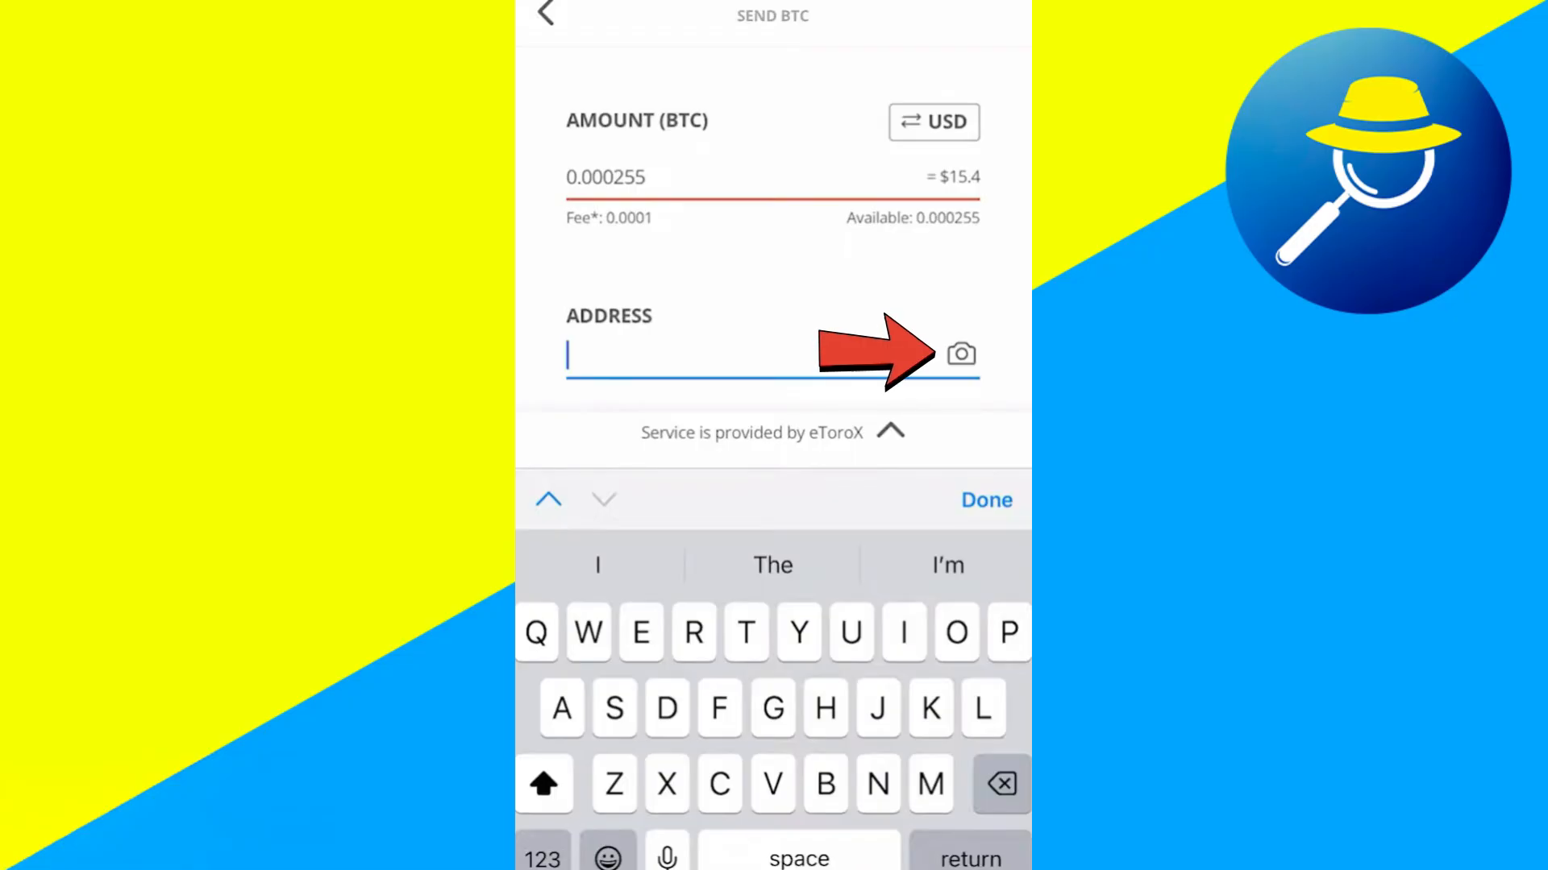
Step: Choose QR scanning for the wallet address and allow camera access
click(960, 355)
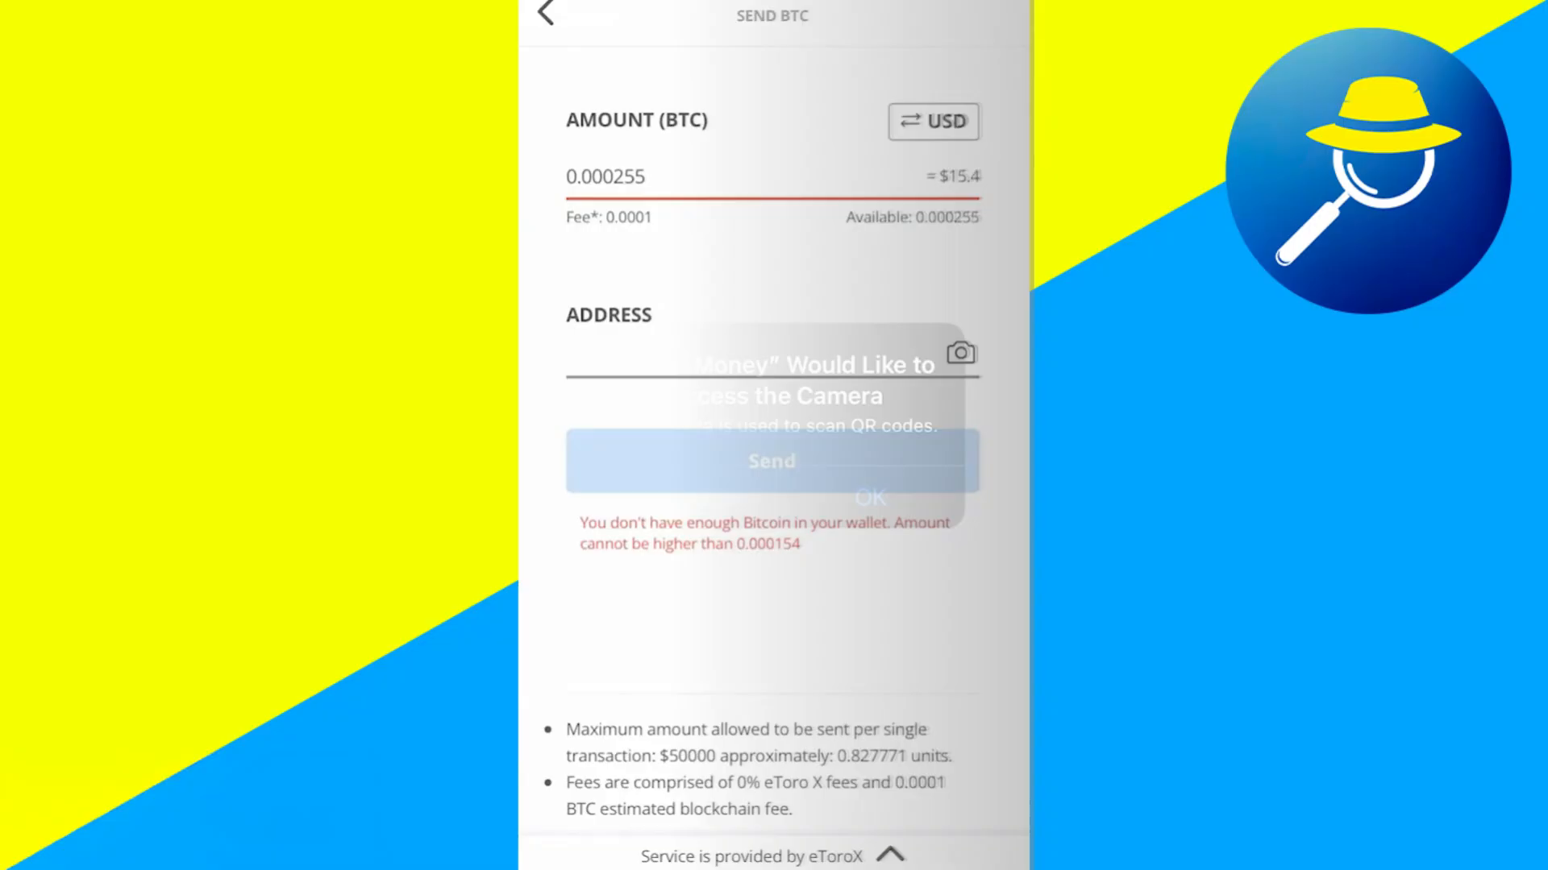
click(867, 496)
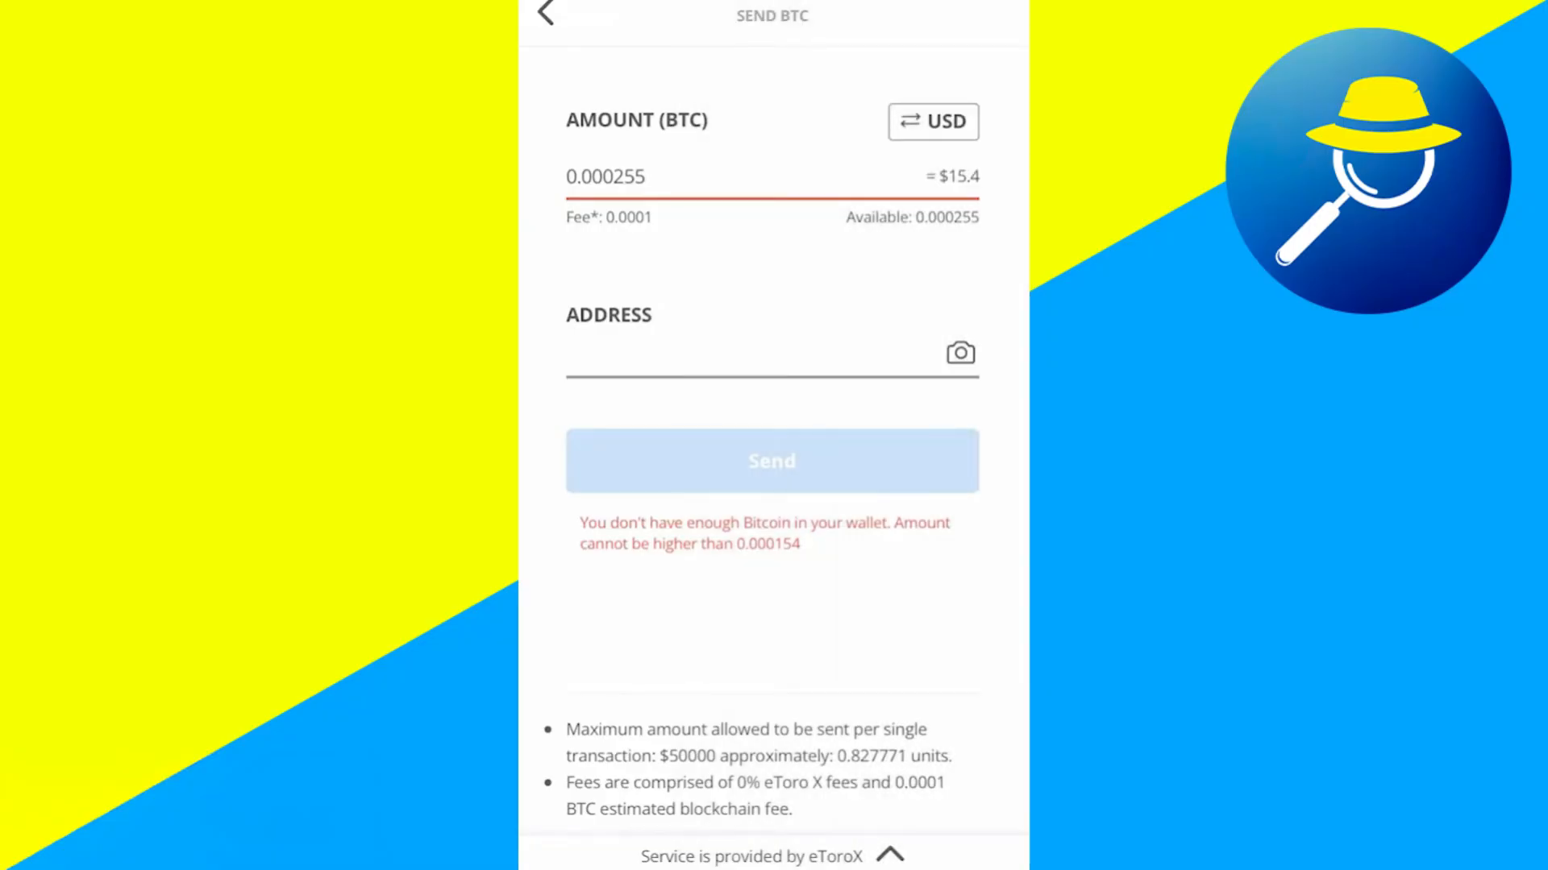